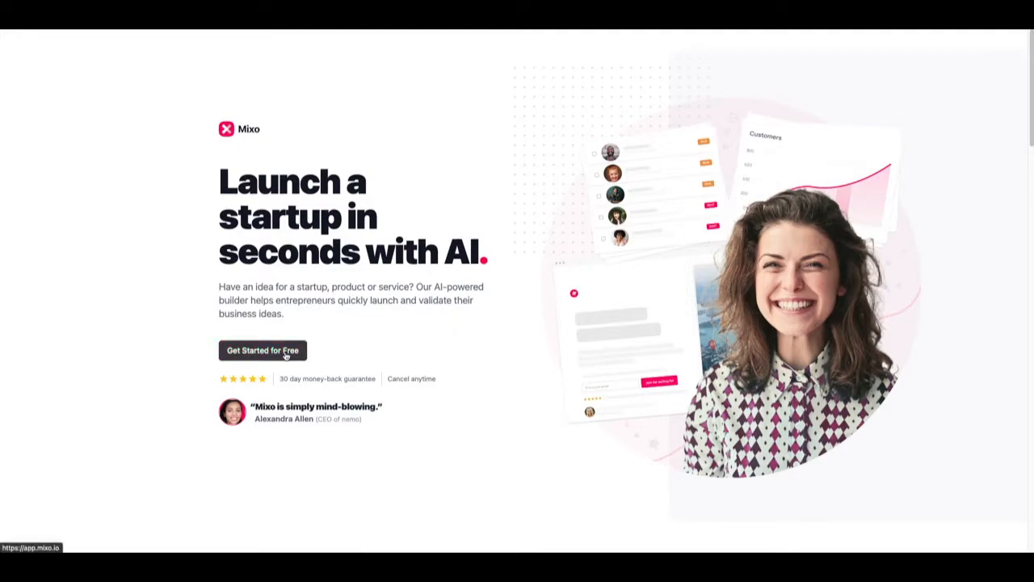
Generate a new site from the machine-learning music app idea, producing TuneTune.
{"action": "left_click", "coordinate": [263, 350]}
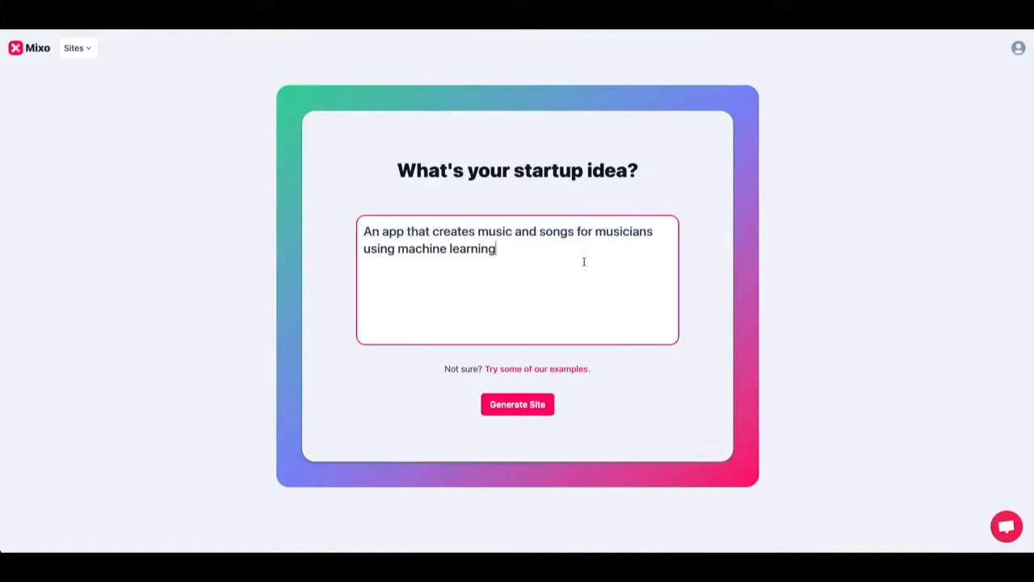
{"action": "mouse_move", "coordinate": [573, 313]}
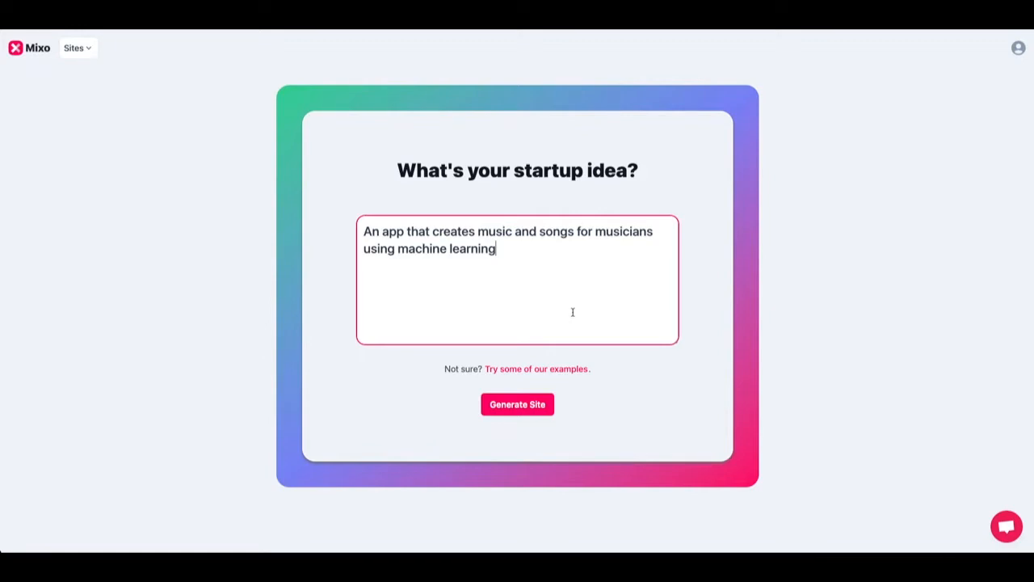
{"action": "left_click", "coordinate": [518, 404]}
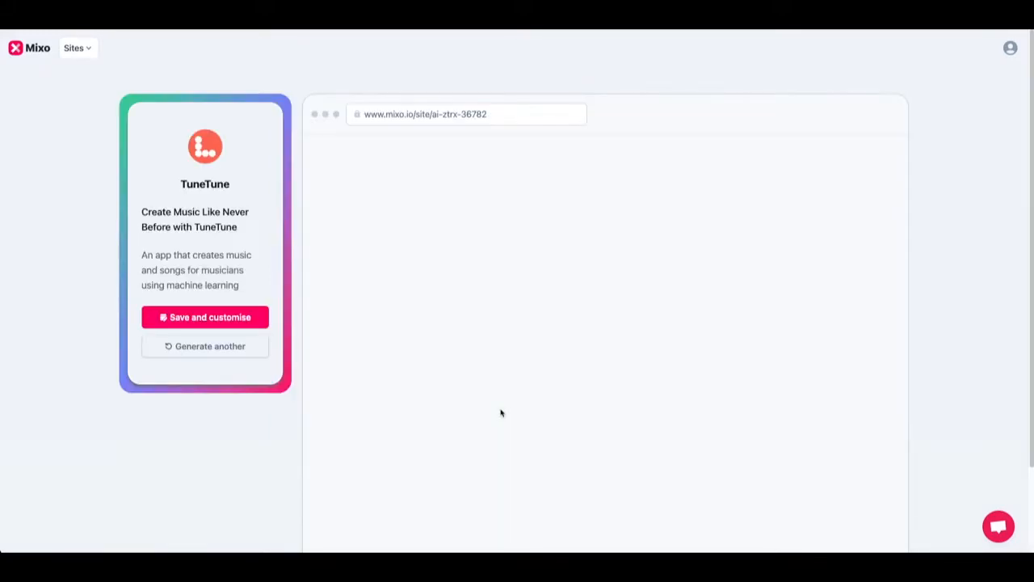
{"action": "left_click", "coordinate": [205, 346]}
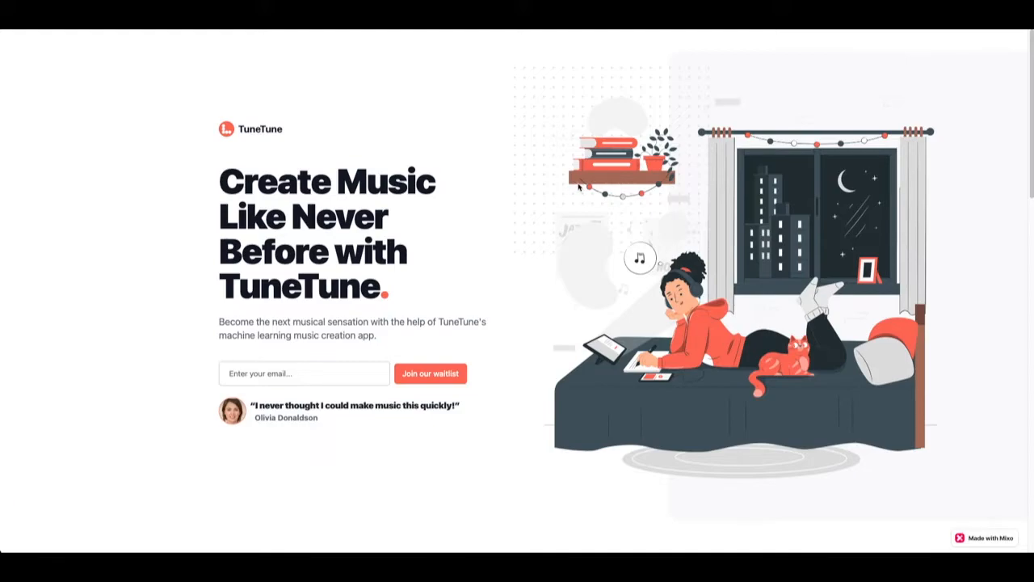
{"action": "scroll", "scroll_direction": "down", "scroll_amount": 3}
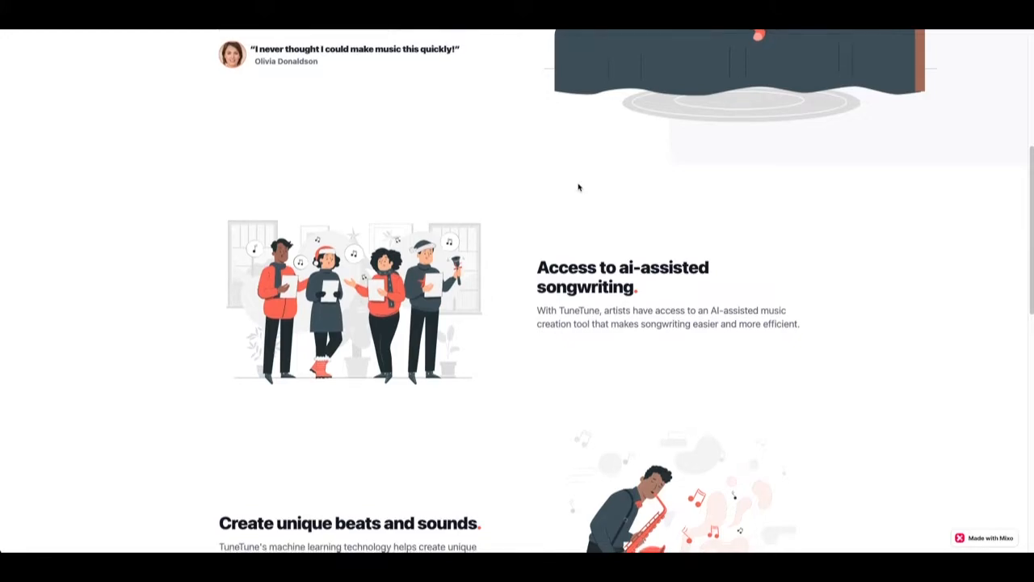
{"action": "scroll", "scroll_direction": "down", "scroll_amount": 3}
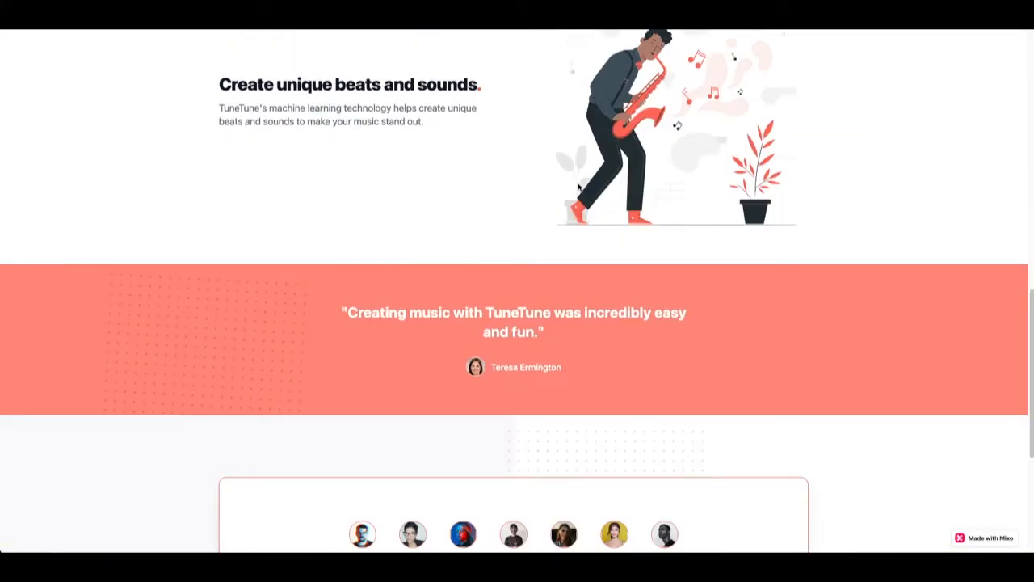
{"action": "scroll", "scroll_direction": "down", "scroll_amount": 3}
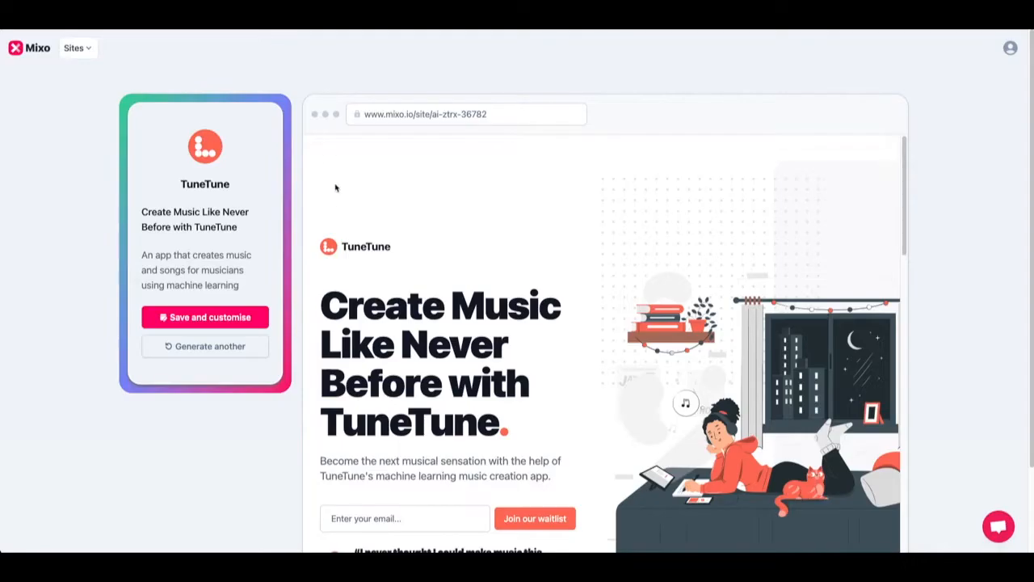
Regenerate the site as MusicMaster, review its preview, and save it to the account.
{"action": "left_click", "coordinate": [204, 346]}
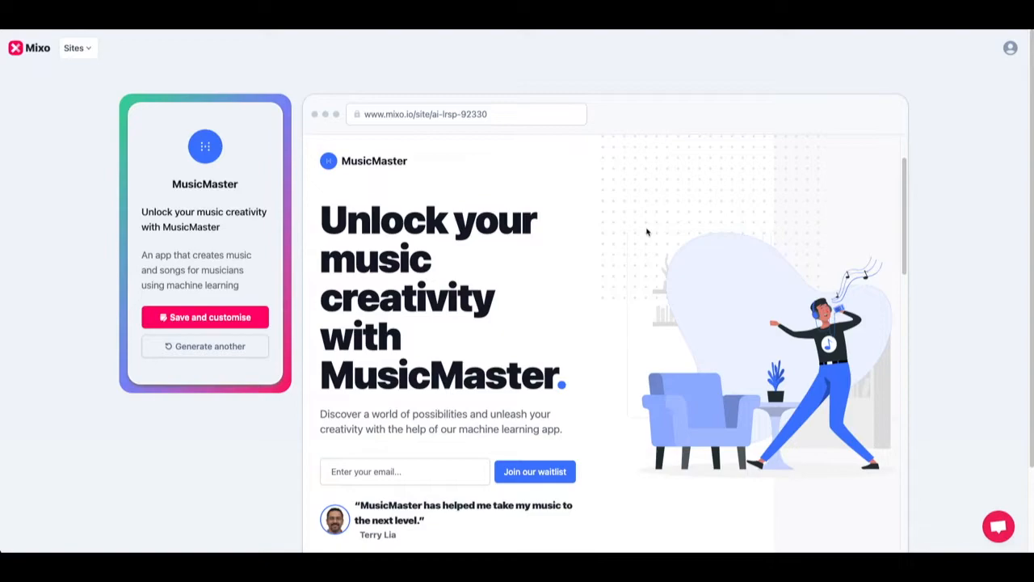
{"action": "scroll", "scroll_direction": "down", "scroll_amount": 3}
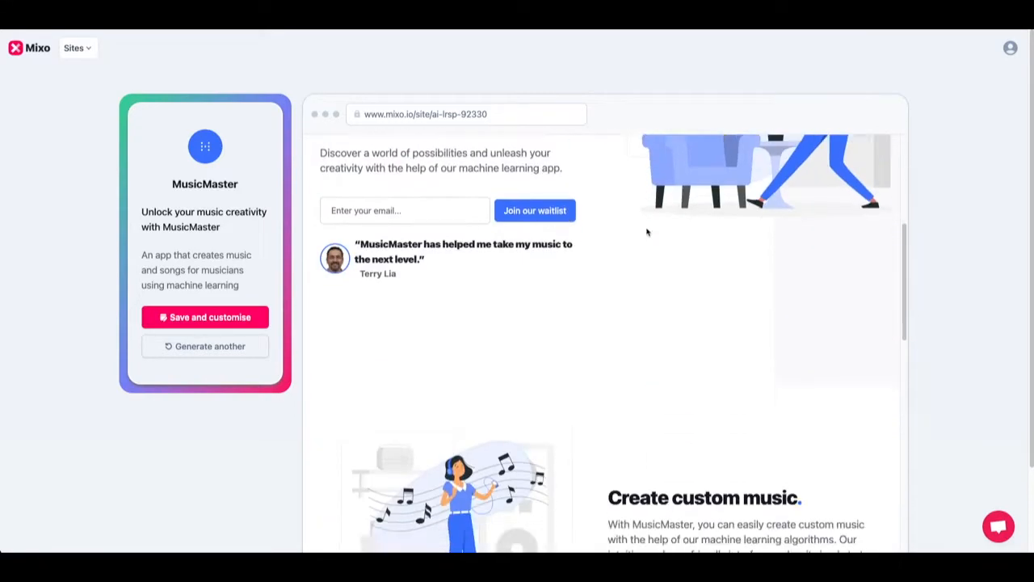
{"action": "scroll", "scroll_direction": "down", "scroll_amount": 3}
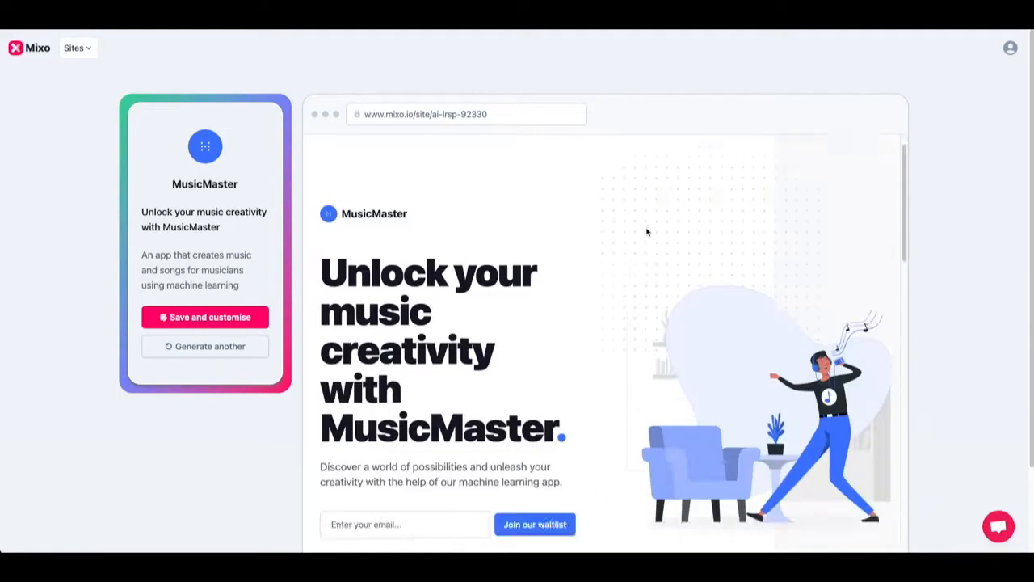
{"action": "left_click", "coordinate": [204, 317]}
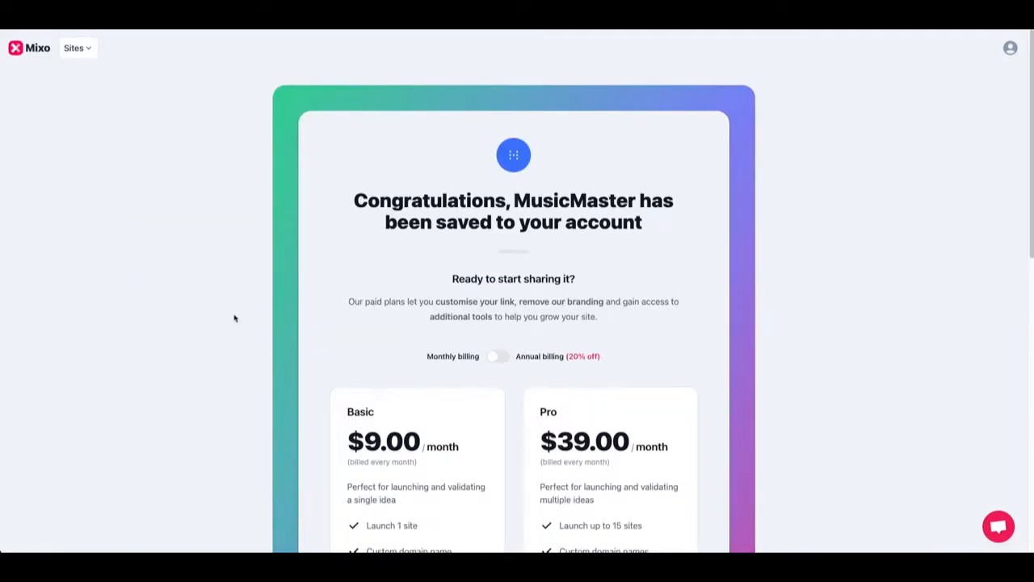
Skip past the pricing plans and continue into the MusicMaster editor.
{"action": "scroll", "scroll_direction": "down", "scroll_amount": 3}
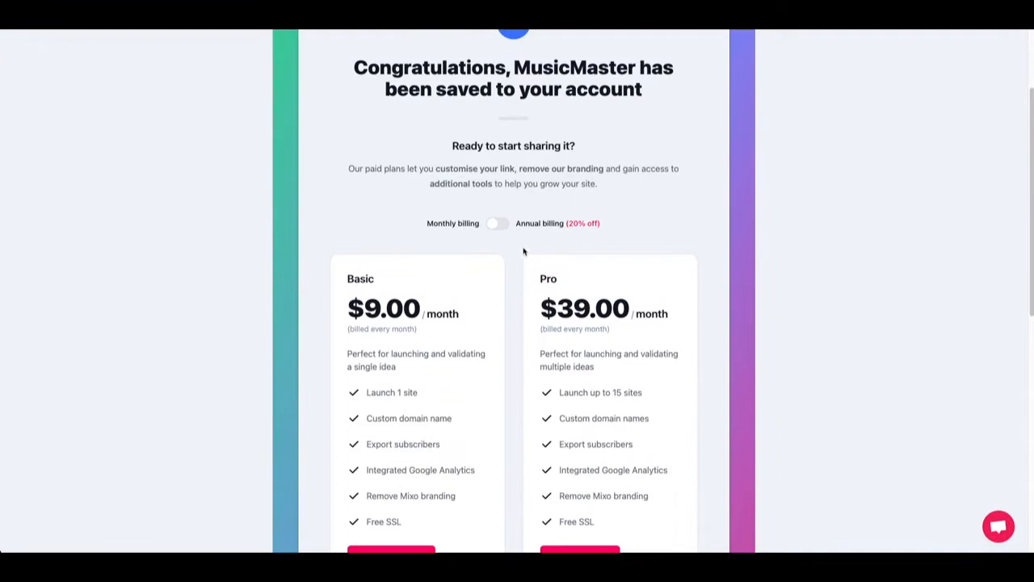
{"action": "left_click", "coordinate": [497, 223]}
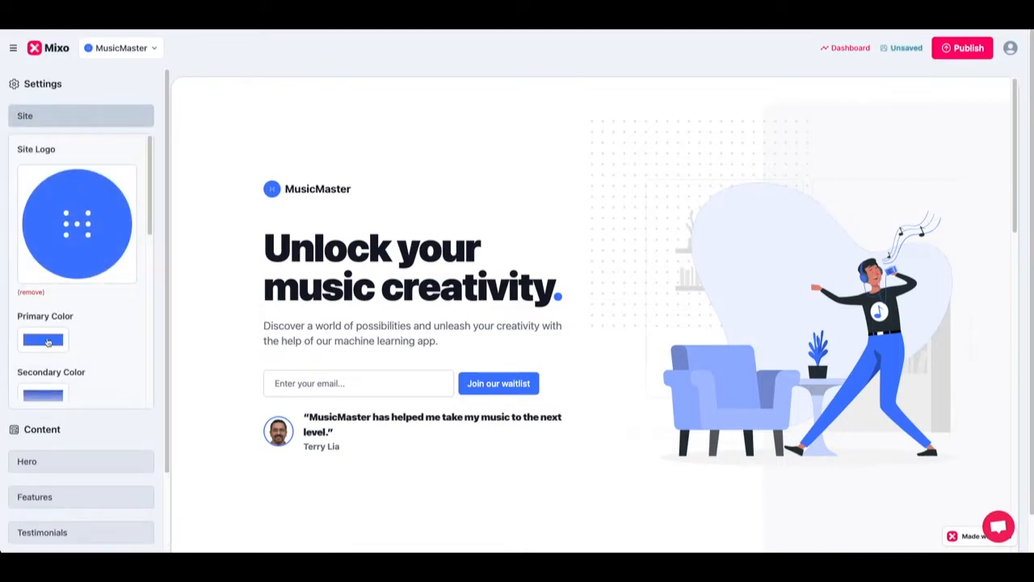
Set the primary colour to purple and open the hero image picker.
{"action": "left_click", "coordinate": [43, 339]}
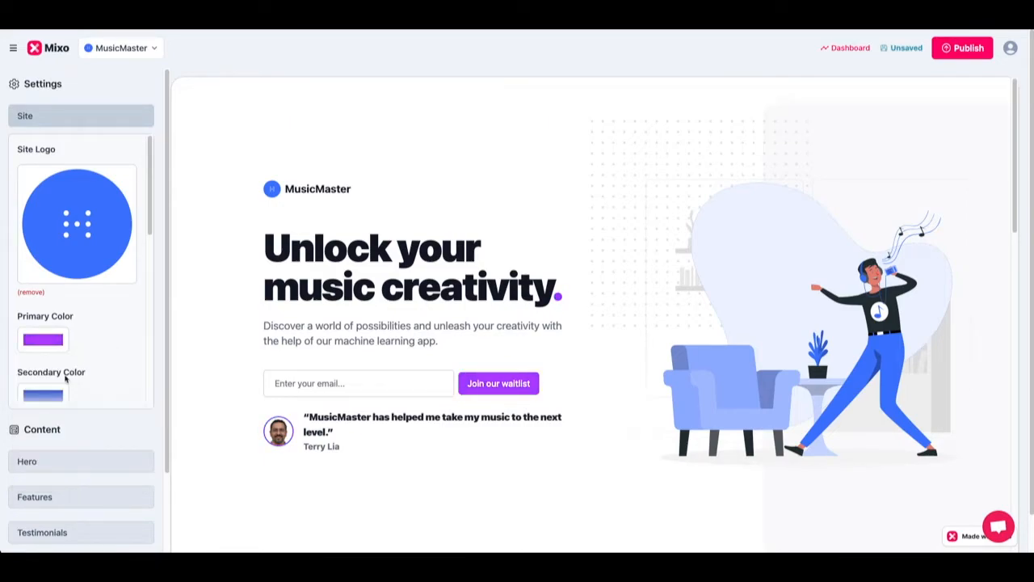
{"action": "left_click", "coordinate": [43, 395]}
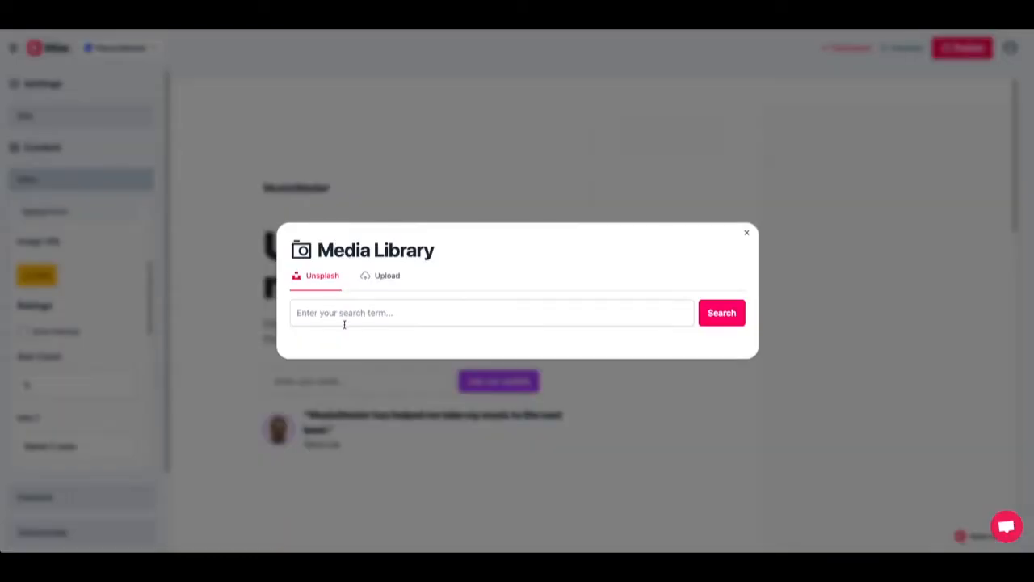
Search Unsplash for 'dance music'; use the DJ photo for Hero, concert crowd for Feature 2.
{"action": "left_click", "coordinate": [720, 130]}
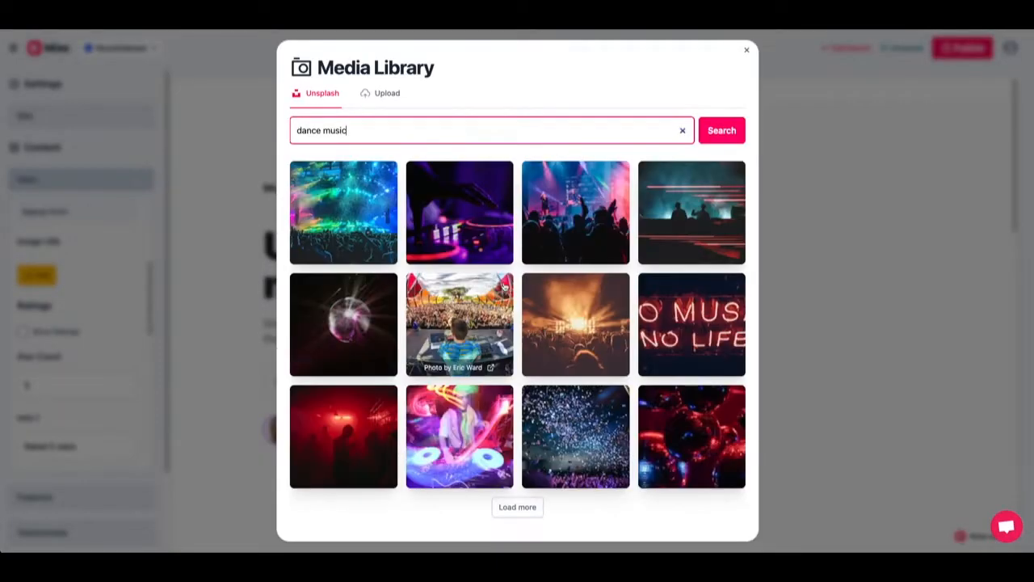
{"action": "left_click", "coordinate": [745, 50]}
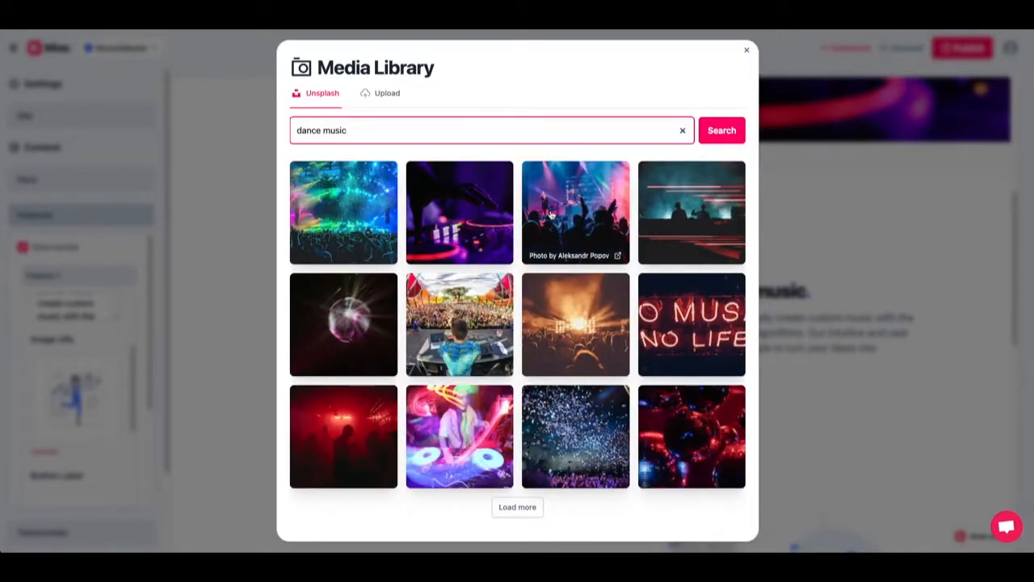
{"action": "left_click", "coordinate": [745, 50]}
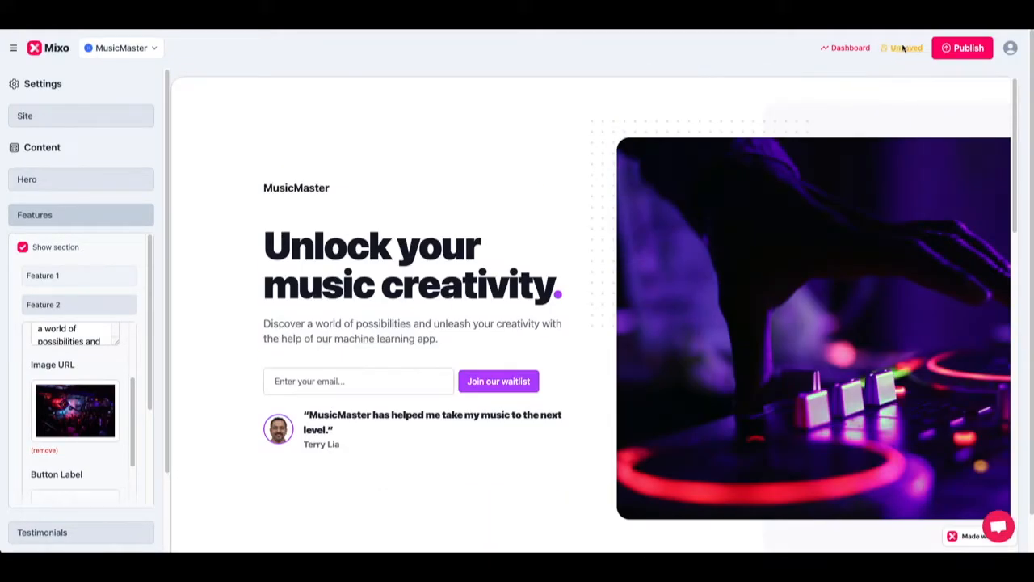
Publish MusicMaster to its mixo.io address and view its site dashboard.
{"action": "left_click", "coordinate": [962, 48]}
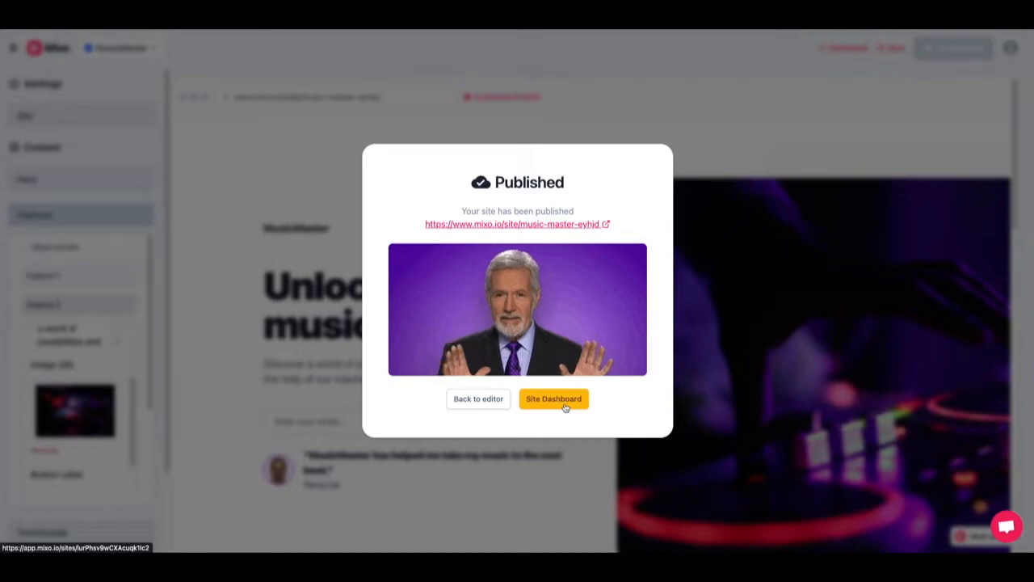
{"action": "left_click", "coordinate": [553, 399]}
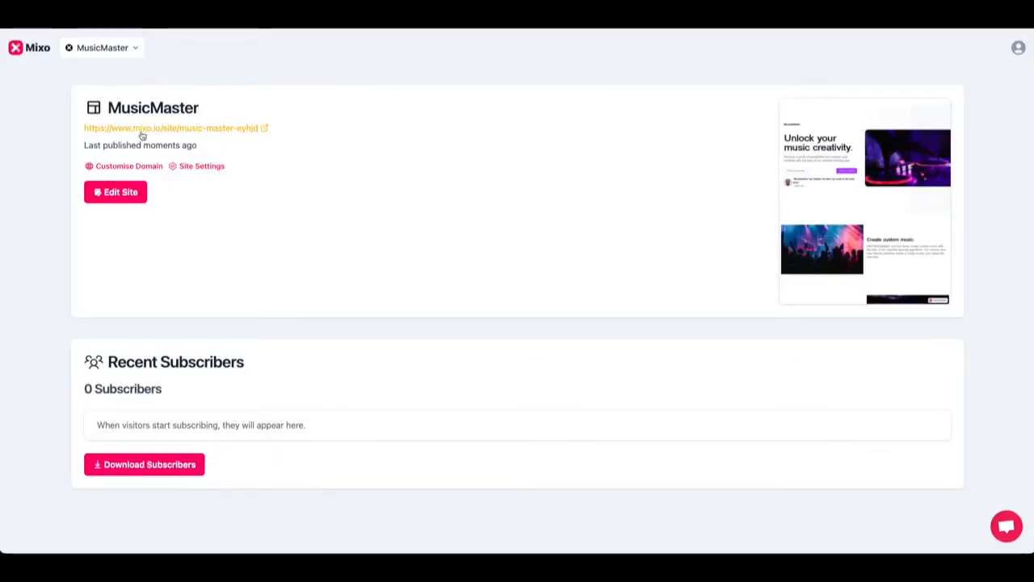
Create the 'musicmaster' subdomain, add Analytics ID G-12345678, and disable the Mixo badge.
{"action": "left_click", "coordinate": [128, 166]}
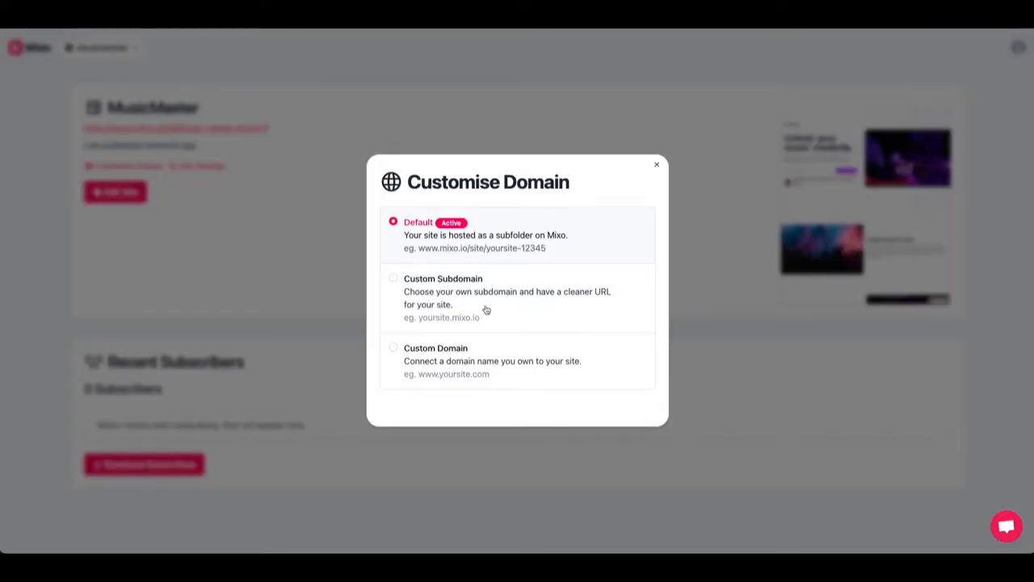
{"action": "left_click", "coordinate": [394, 277]}
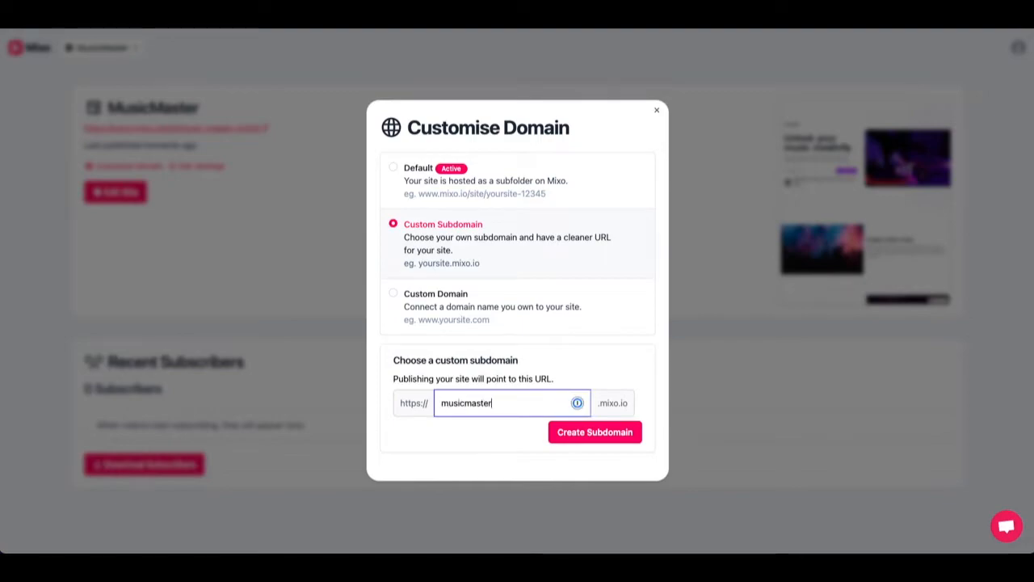
{"action": "left_click", "coordinate": [595, 432]}
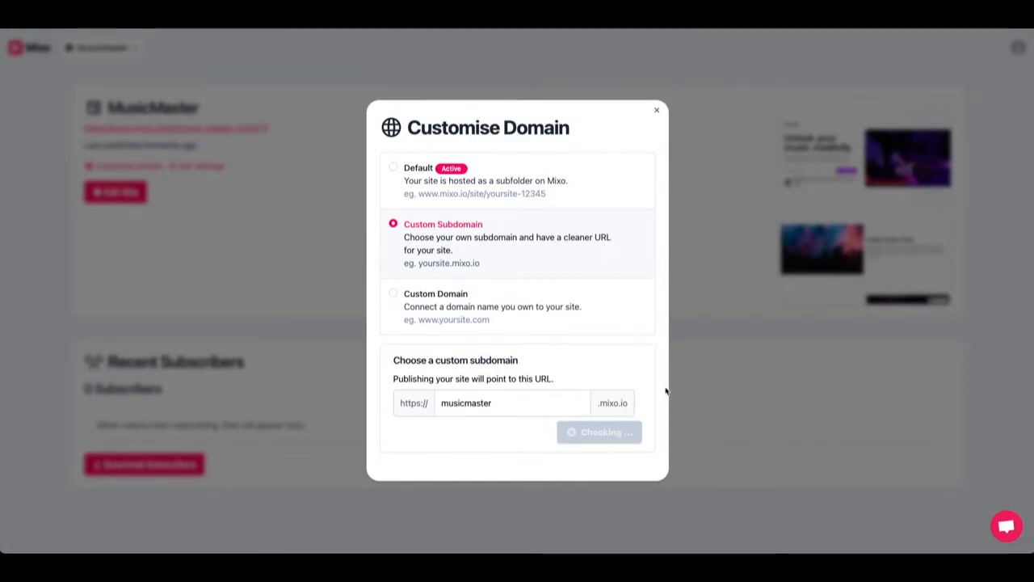
{"action": "left_click", "coordinate": [599, 431]}
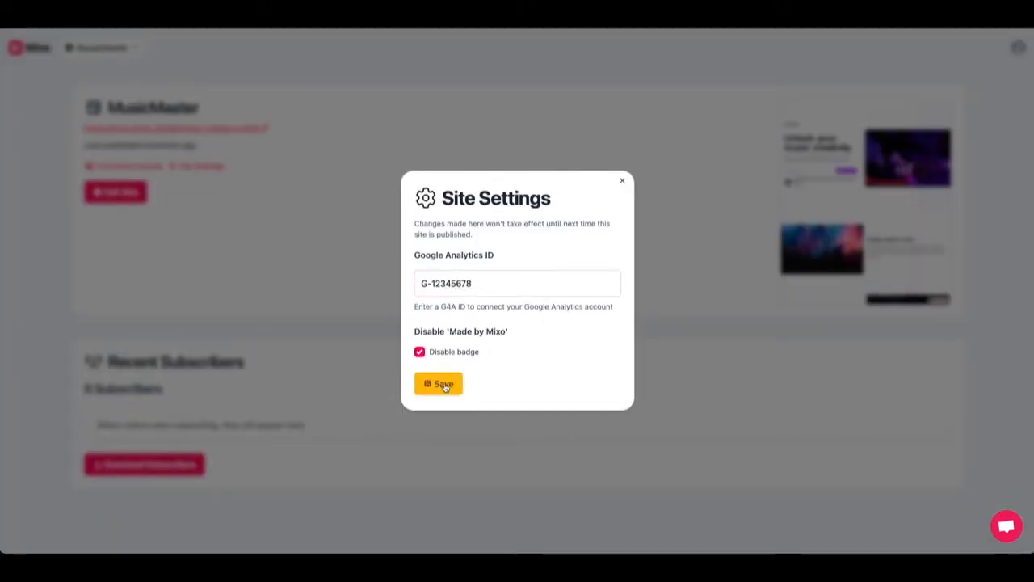
{"action": "left_click", "coordinate": [438, 383]}
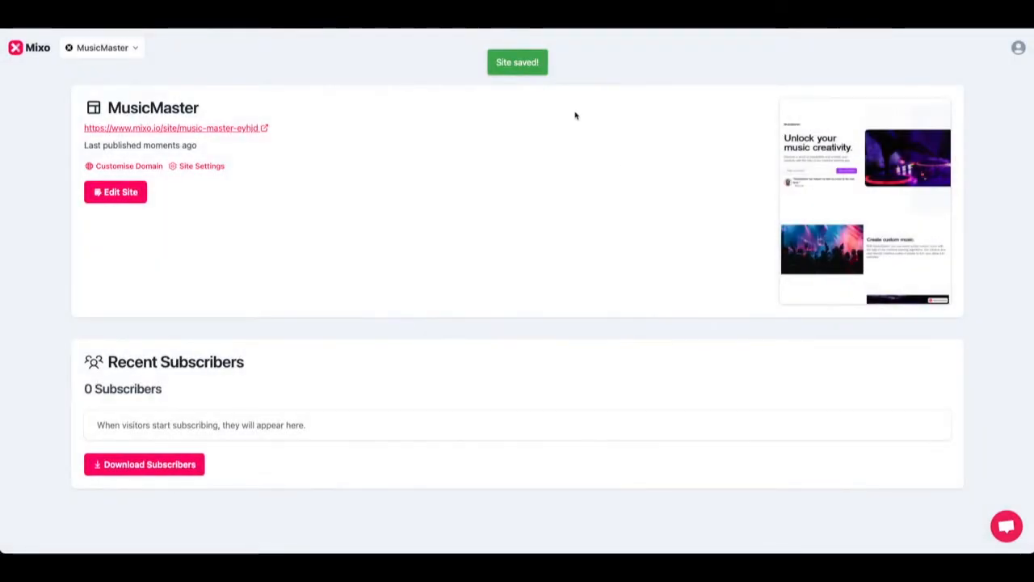
Submit a test email to the live site's waitlist and dismiss the success alert.
{"action": "left_click", "coordinate": [115, 192]}
{"action": "type", "text": "tes"}
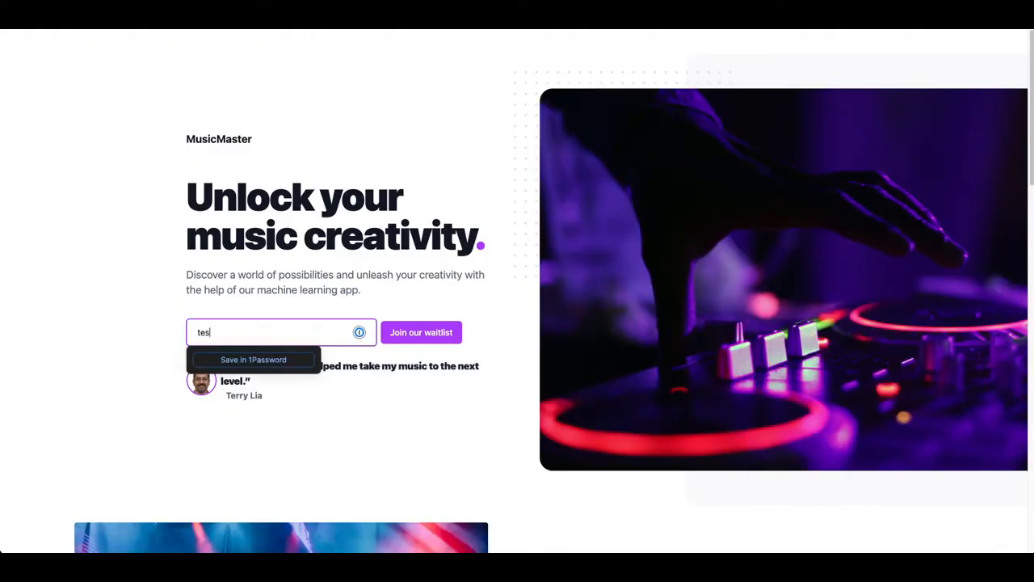
{"action": "left_click", "coordinate": [421, 332]}
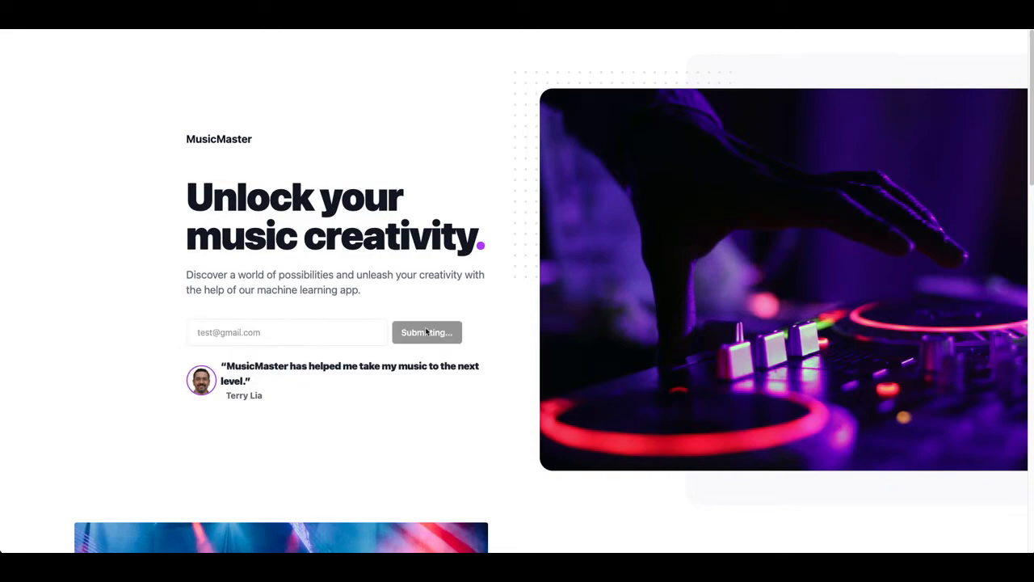
{"action": "left_click", "coordinate": [426, 332]}
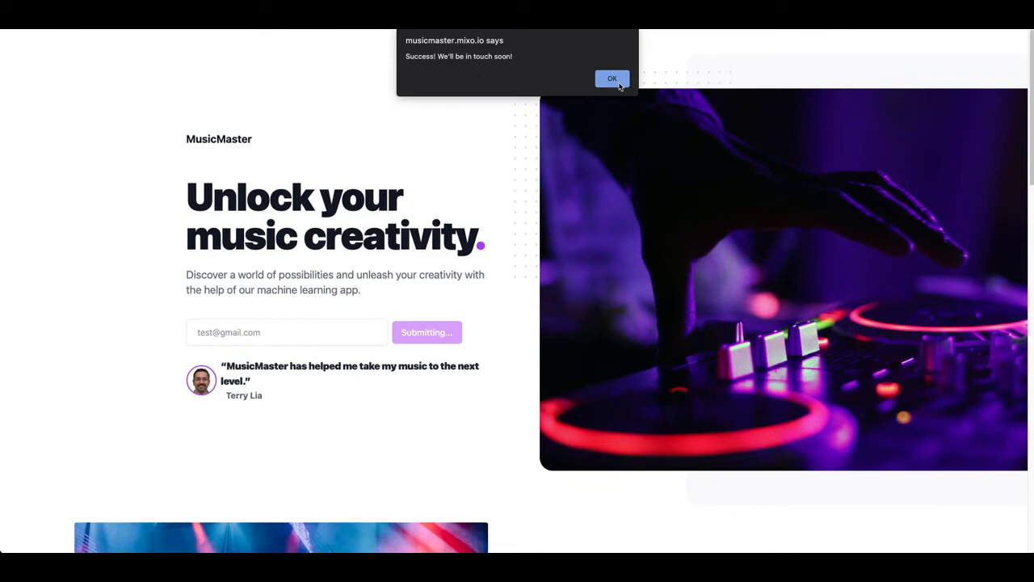
{"action": "left_click", "coordinate": [612, 78]}
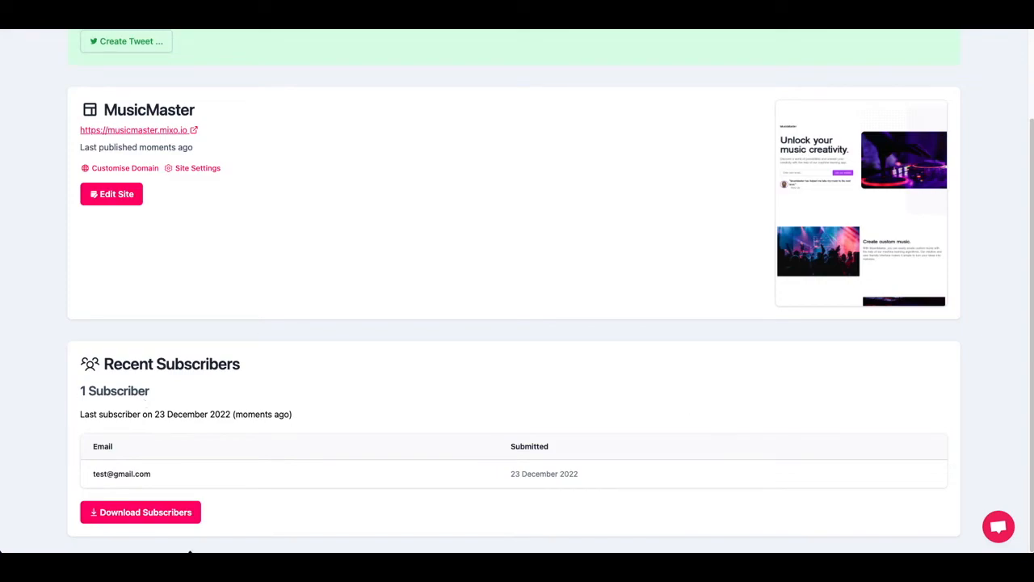
Scroll to Recent Subscribers and export the subscriber list as CSV.
{"action": "scroll", "scroll_direction": "down", "scroll_amount": 3}
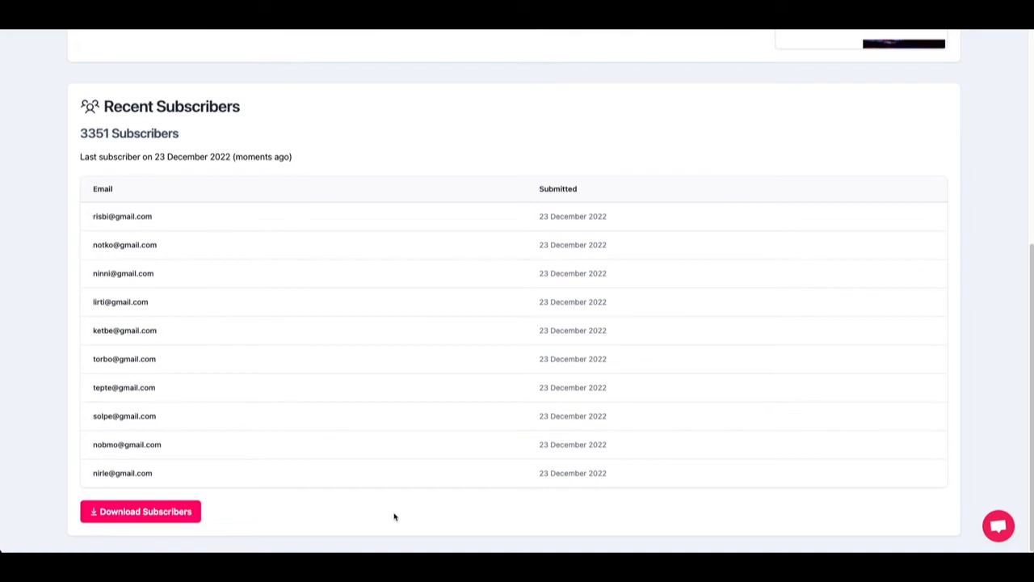
{"action": "left_click", "coordinate": [140, 511]}
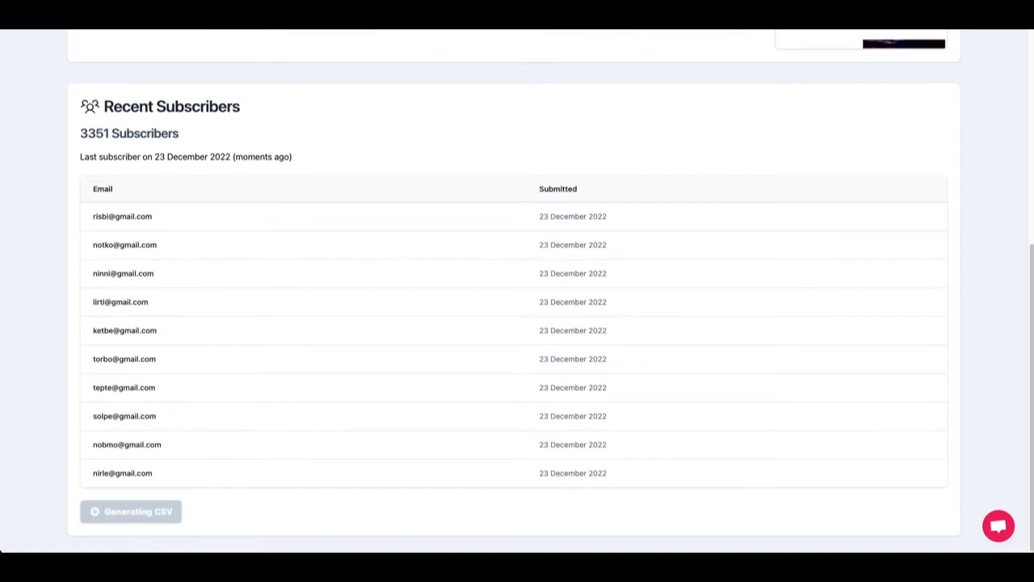